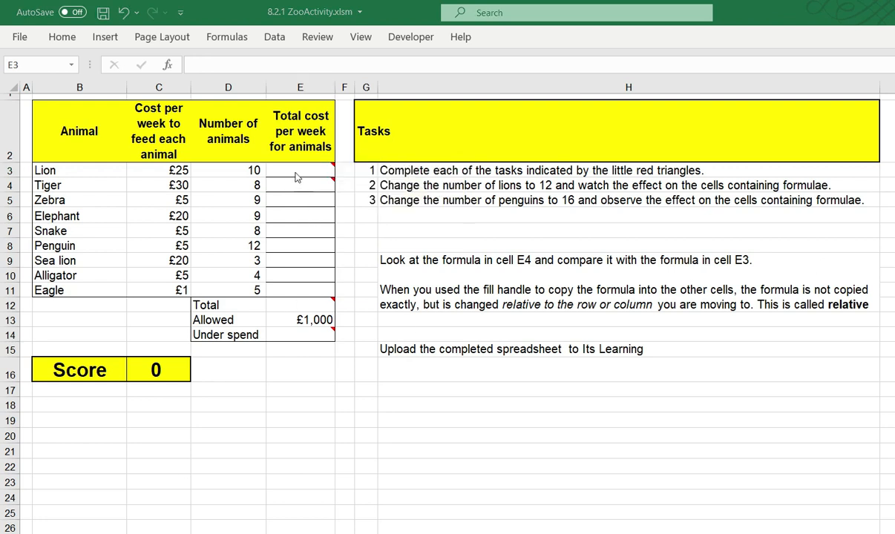
{"action": "mouse_move", "coordinate": [318, 175]}
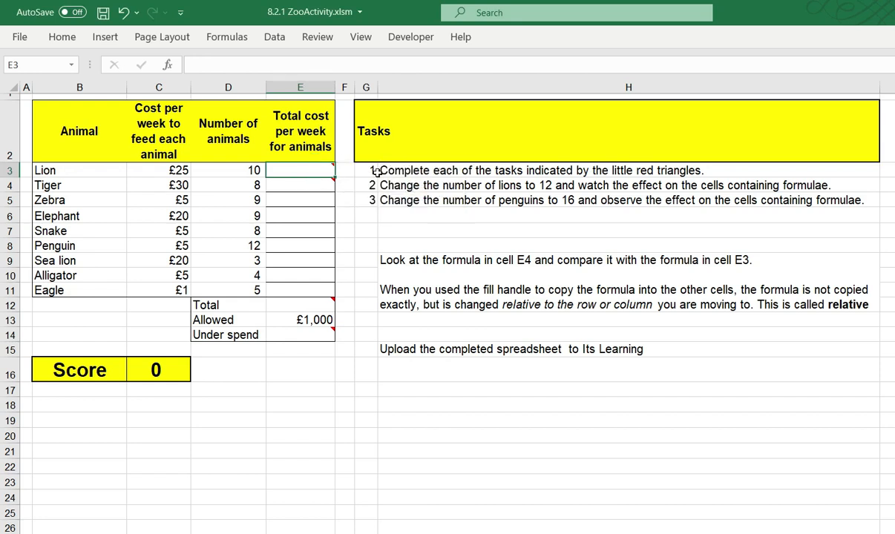
{"action": "mouse_move", "coordinate": [300, 169]}
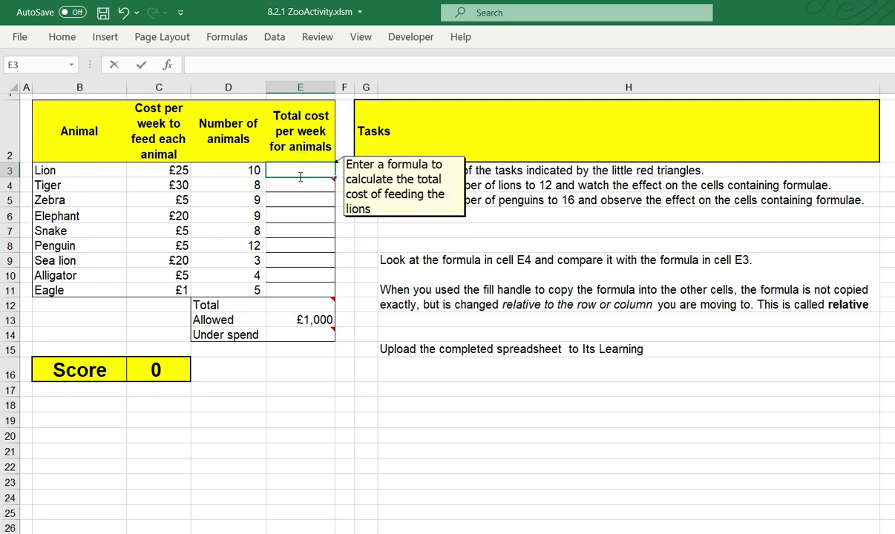
Enter the lion total-cost formula =C3*D3 in E3, giving £250
{"action": "type", "text": "="}
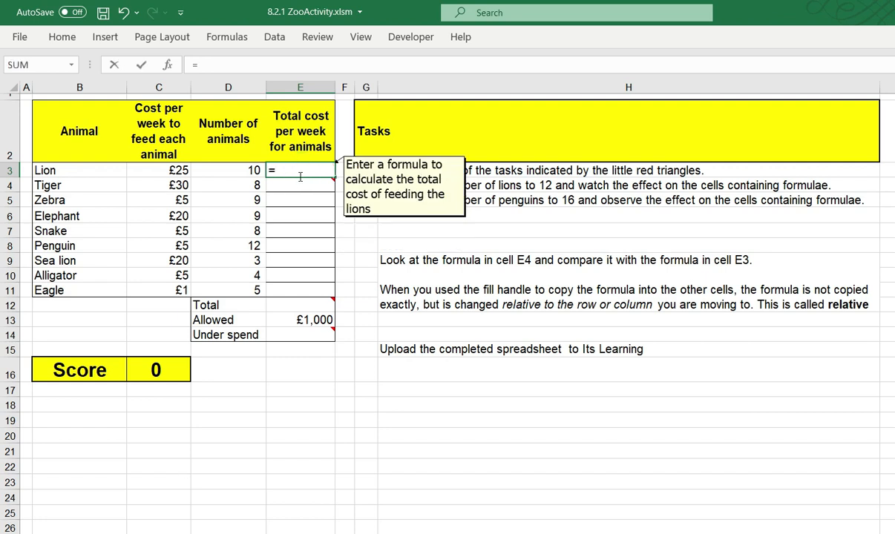
{"action": "mouse_move", "coordinate": [537, 232]}
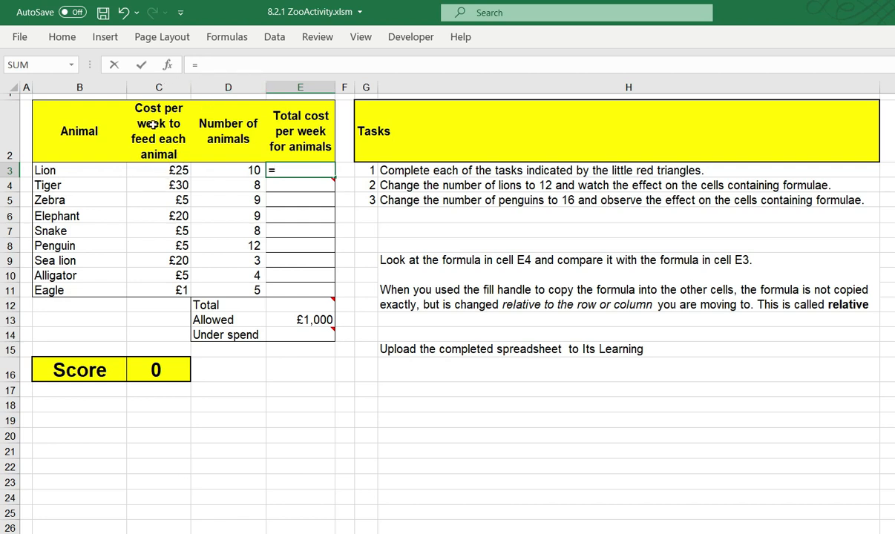
{"action": "mouse_move", "coordinate": [175, 184]}
{"action": "type", "text": "c3"}
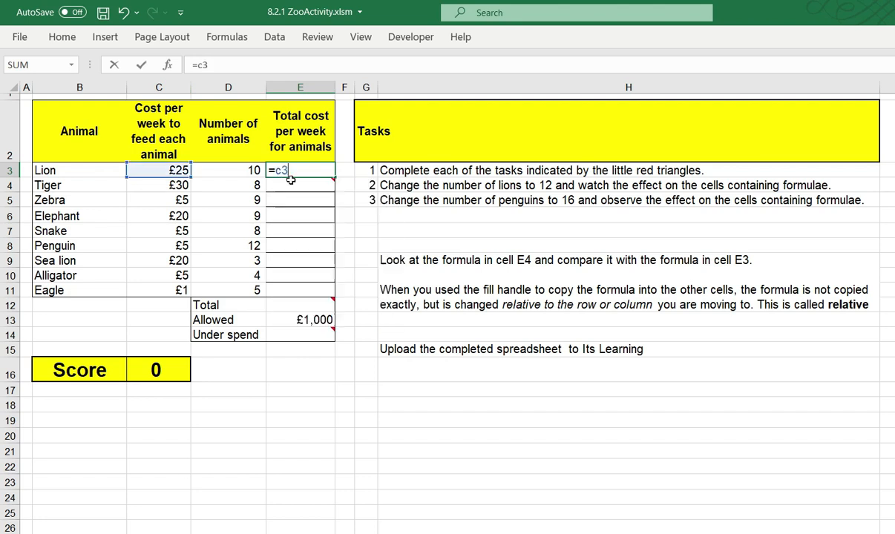
{"action": "mouse_move", "coordinate": [300, 169]}
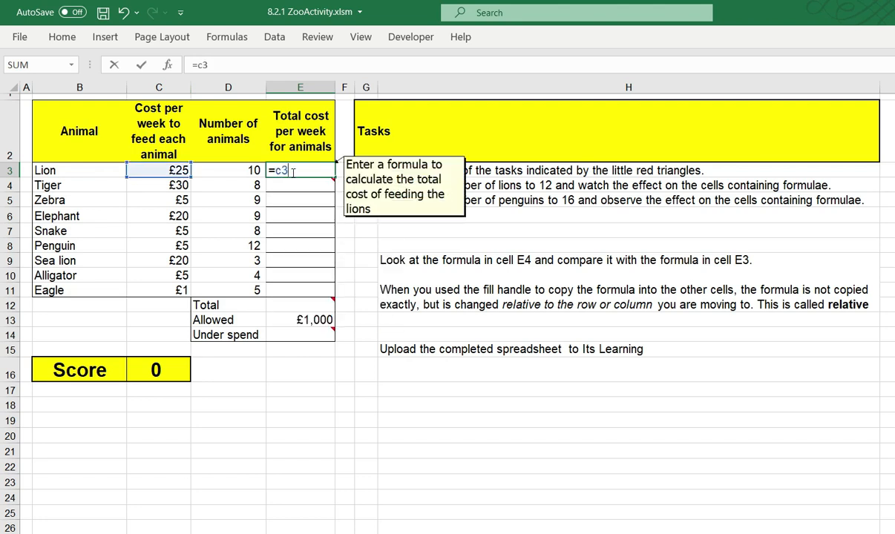
{"action": "type", "text": "*"}
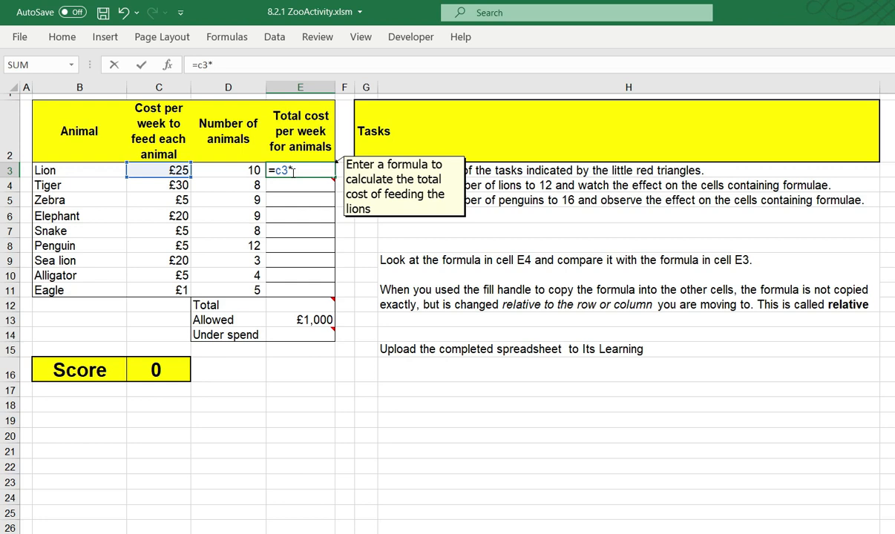
{"action": "mouse_move", "coordinate": [238, 171]}
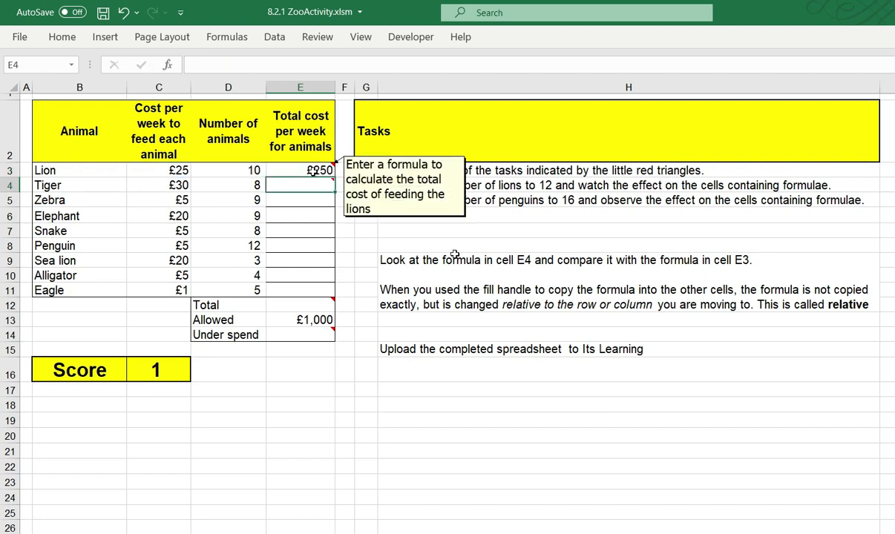
{"action": "mouse_move", "coordinate": [318, 184]}
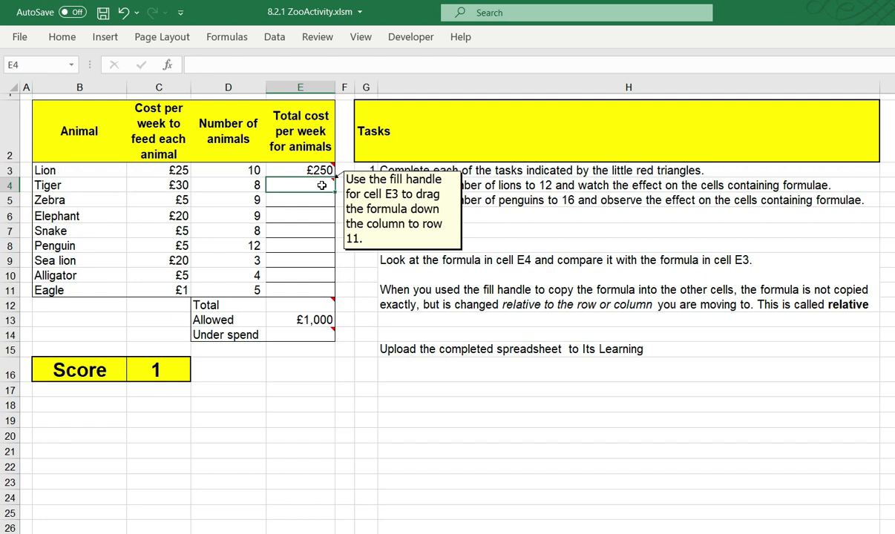
{"action": "mouse_move", "coordinate": [300, 184]}
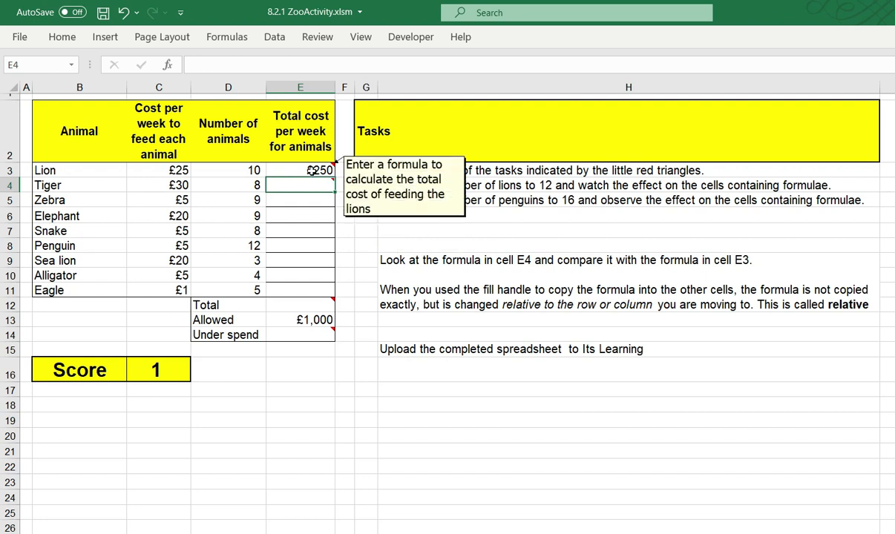
{"action": "left_click", "coordinate": [300, 169]}
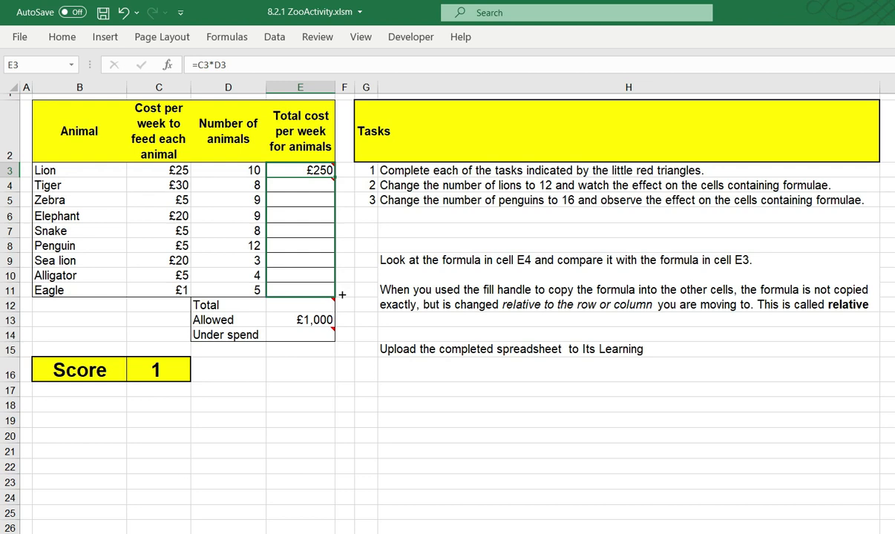
Fill the cost formula from E3 down to E11 and check the Zebra row's copied formula
{"action": "left_click_drag", "start_coordinate": [332, 178], "coordinate": [332, 297]}
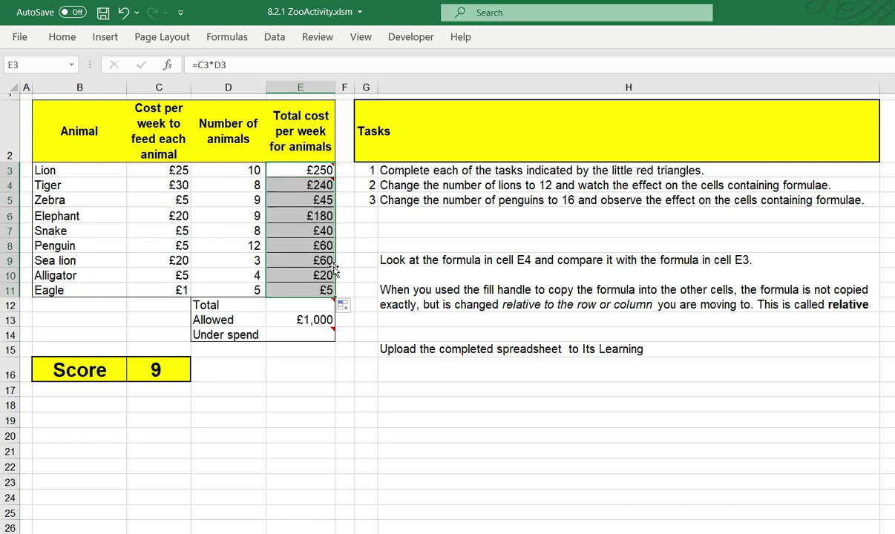
{"action": "left_click", "coordinate": [300, 199]}
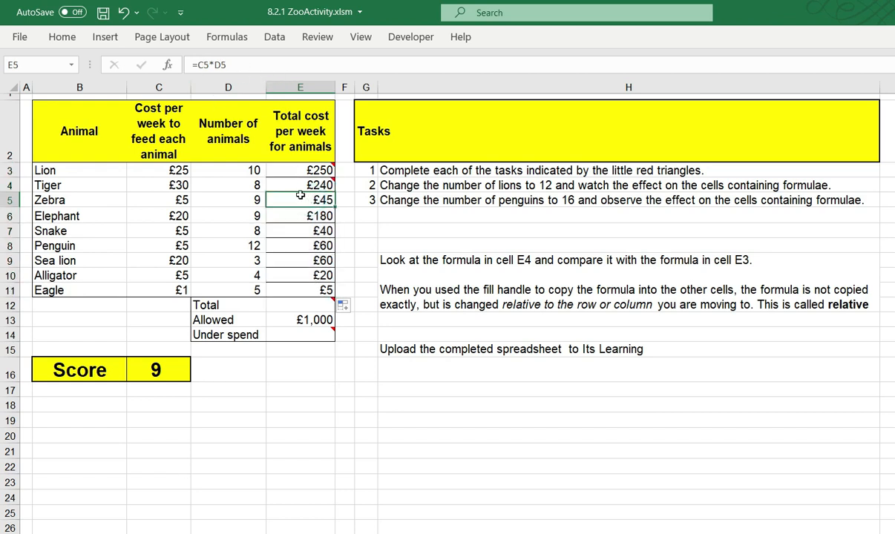
{"action": "mouse_move", "coordinate": [244, 65]}
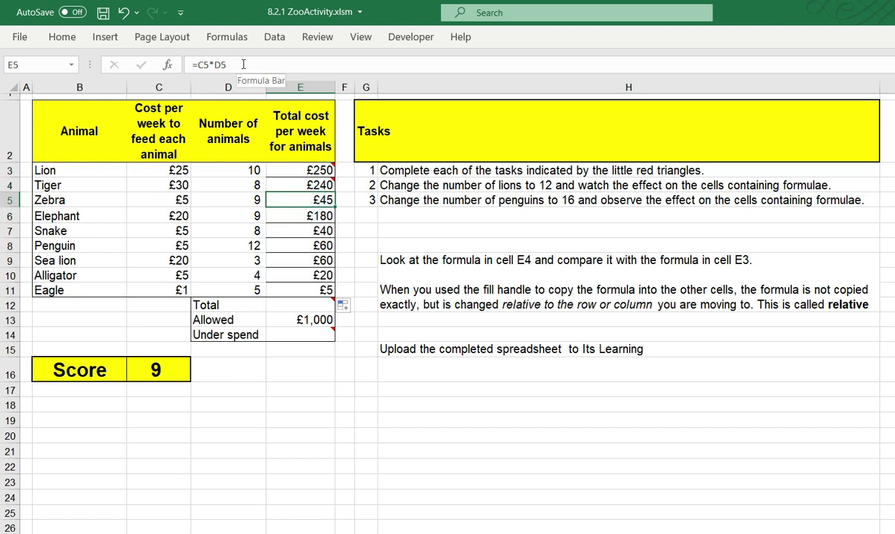
{"action": "double_click", "coordinate": [300, 198]}
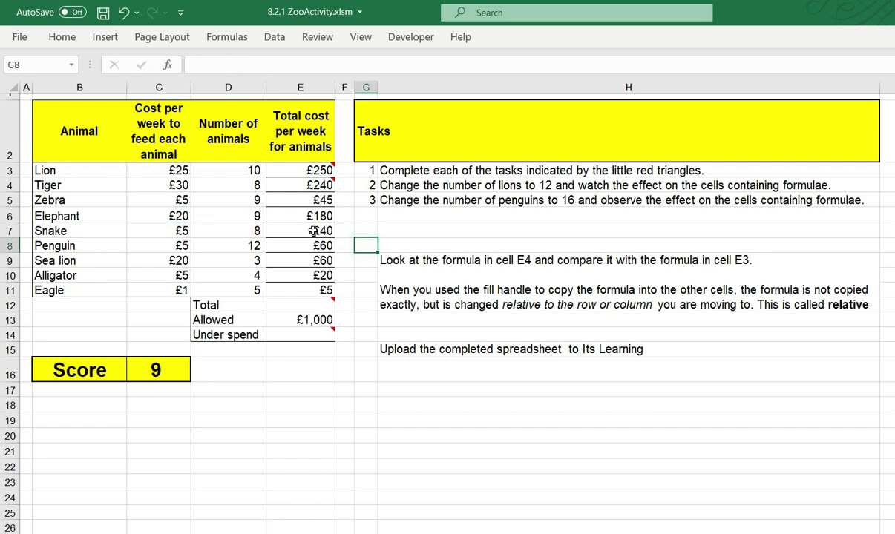
{"action": "left_click", "coordinate": [300, 247]}
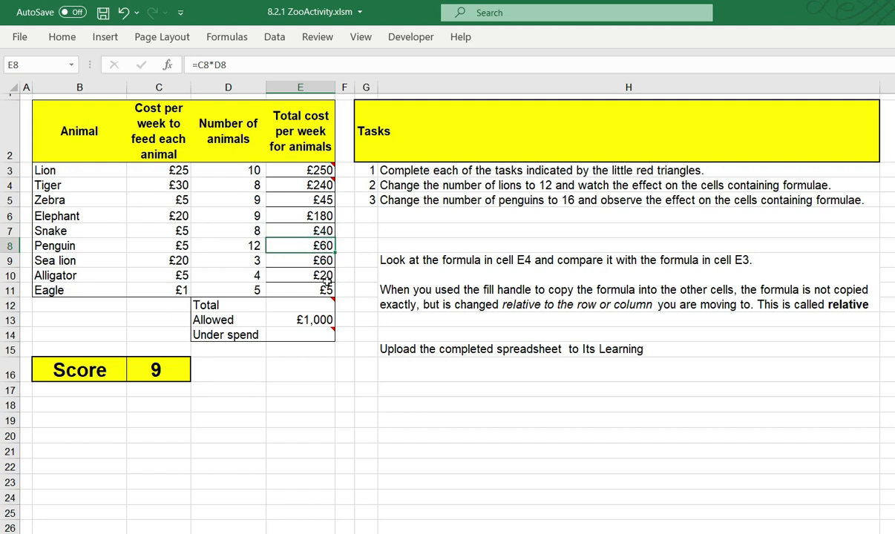
{"action": "left_click", "coordinate": [300, 289]}
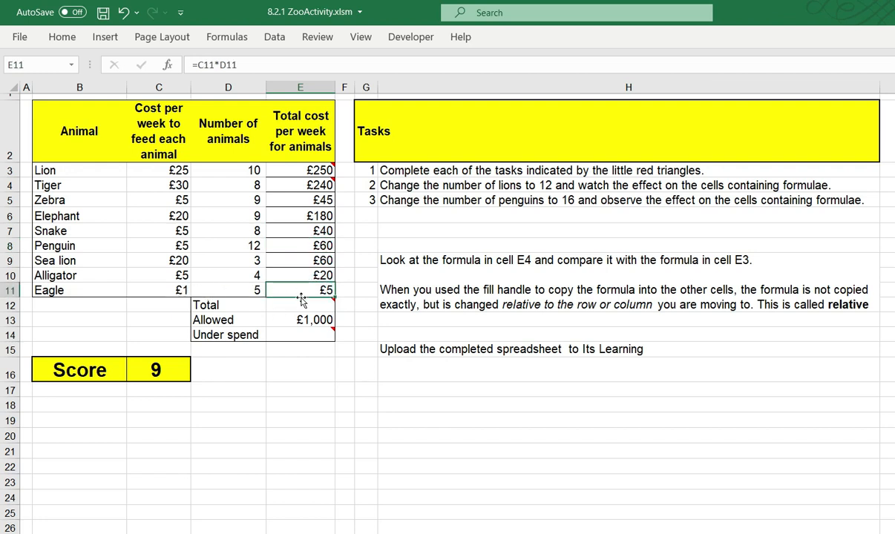
{"action": "left_click_drag", "start_coordinate": [299, 169], "coordinate": [300, 247]}
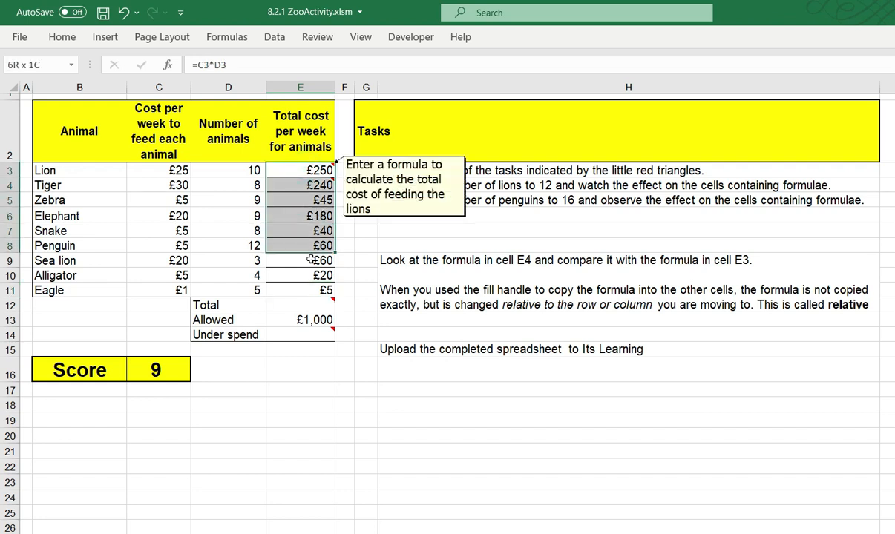